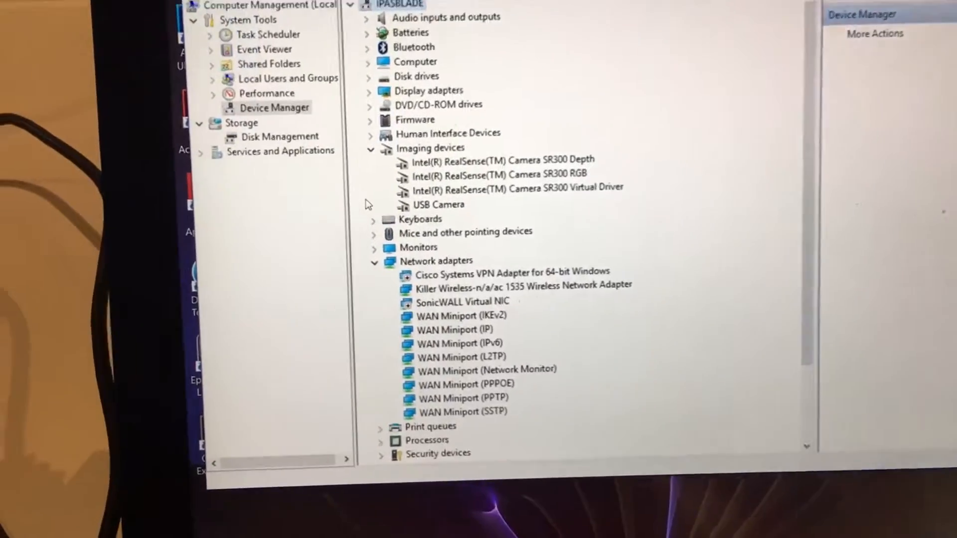
# - Launch Camera Explorer from the Intel RealSense SDK Tools folder in the Start menu
pyautogui.scroll(-3)
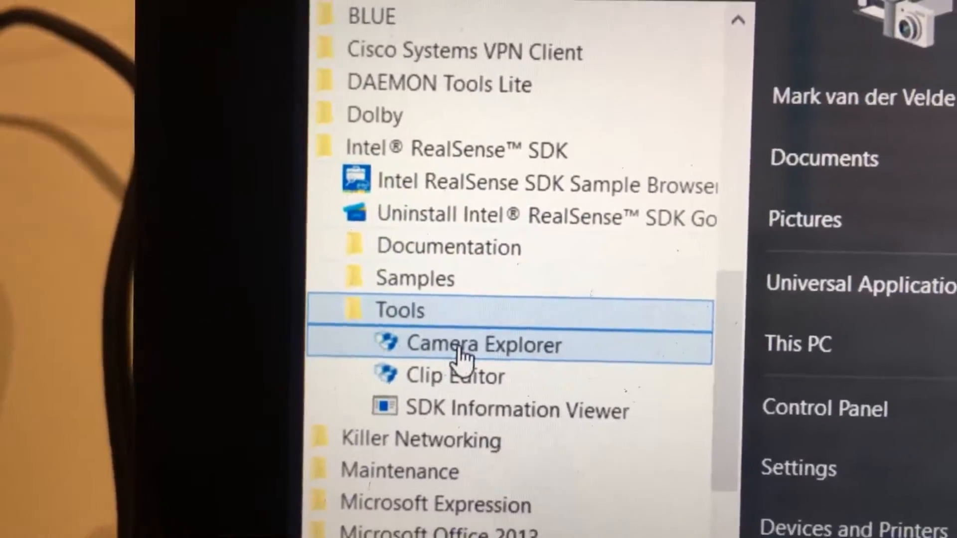
pyautogui.click(482, 344)
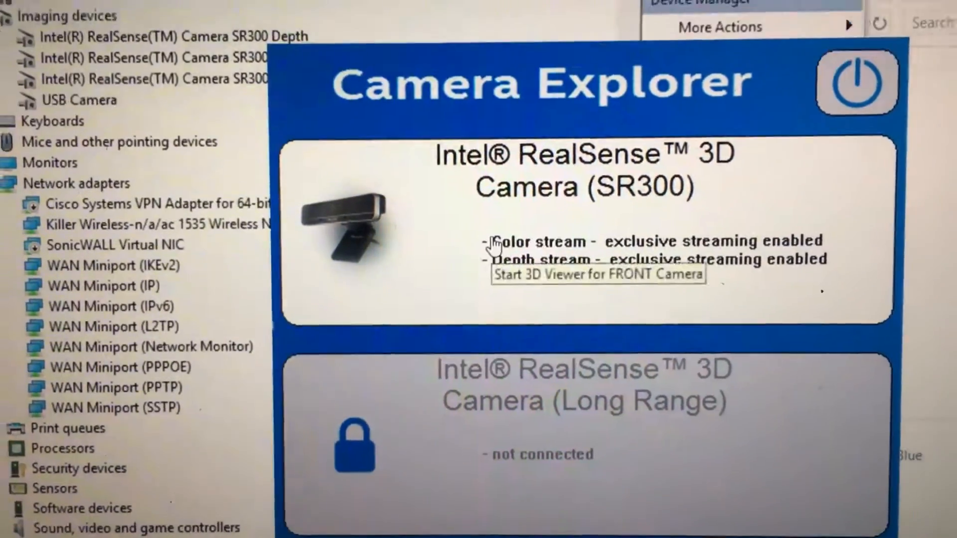
# - Start the SR300 front camera's 3D Viewer, which hangs on Please Wait
pyautogui.click(598, 275)
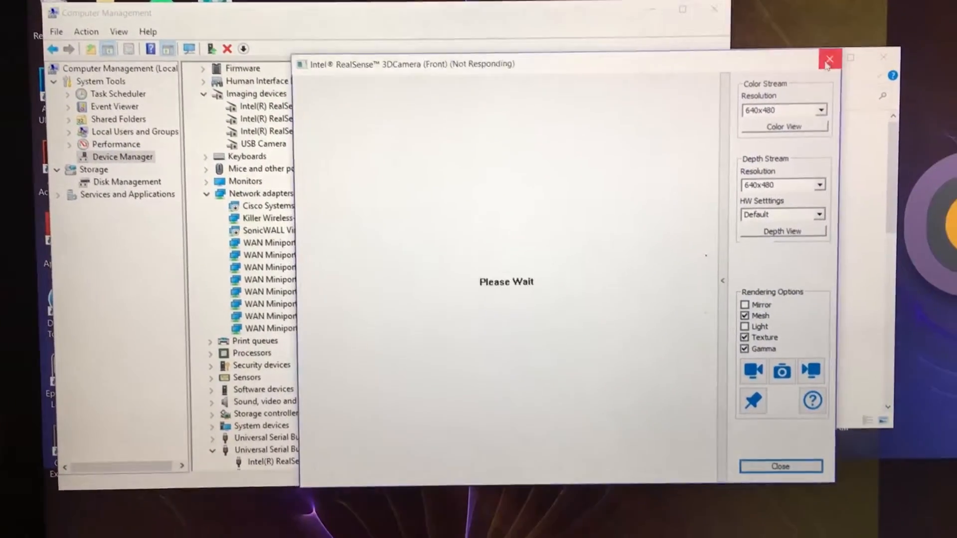
# - Close the frozen 3D viewer, dismiss the crash dialog with Close program, and cancel the solution check
pyautogui.click(830, 59)
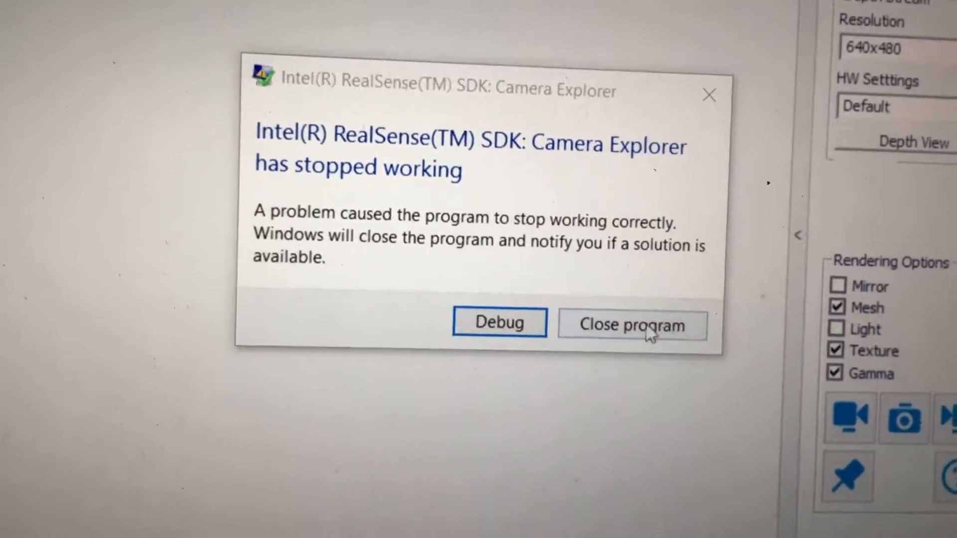
pyautogui.click(631, 325)
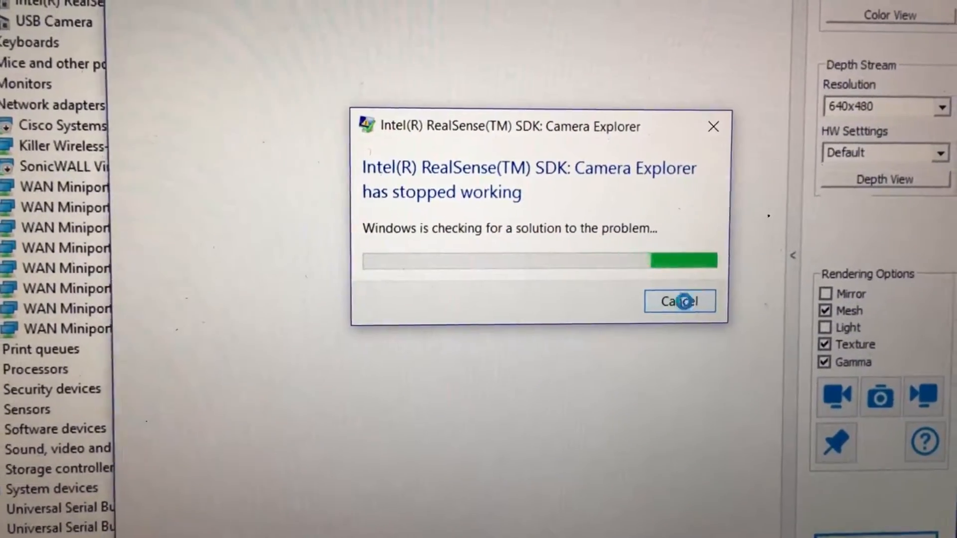
pyautogui.click(679, 301)
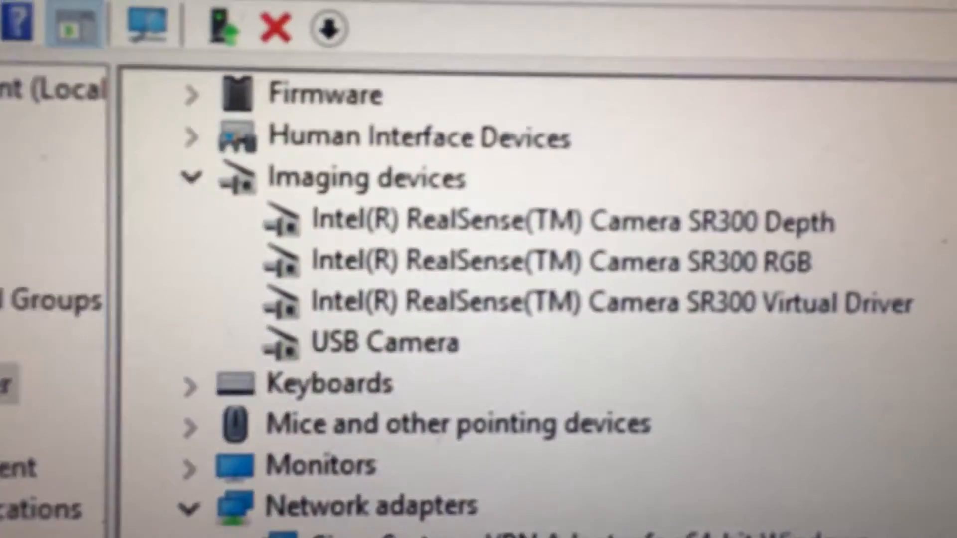
pyautogui.scroll(-3)
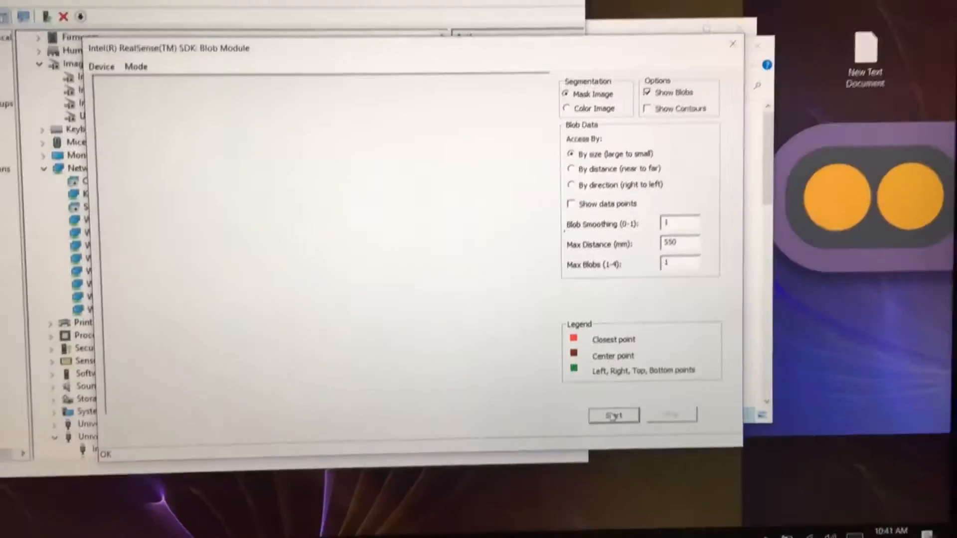
# - Start the Blob Module so its status goes from Init Started to Streaming
pyautogui.click(614, 416)
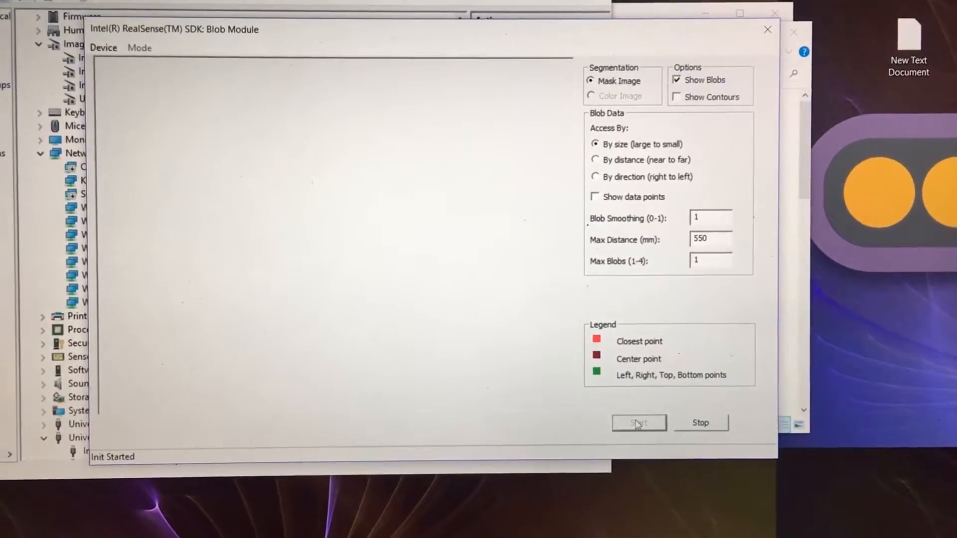
pyautogui.click(638, 422)
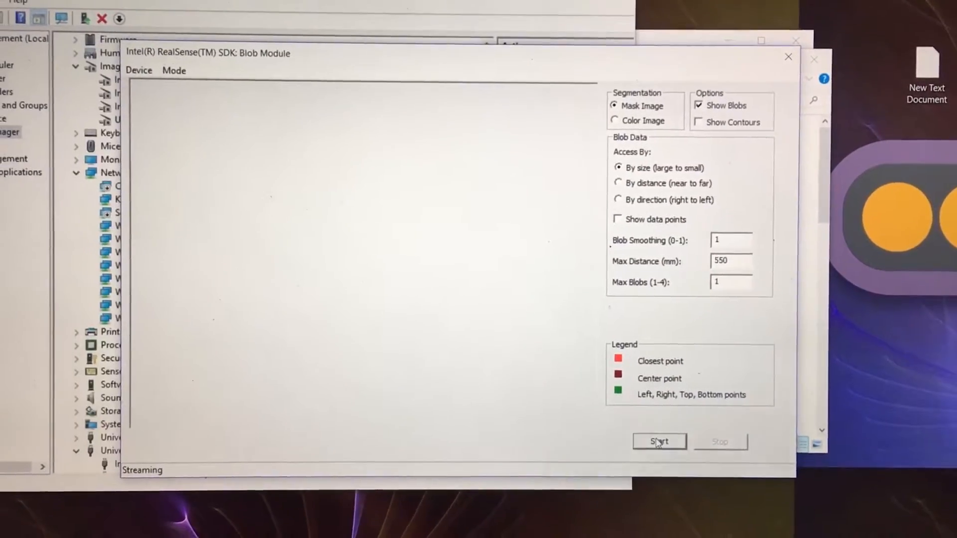